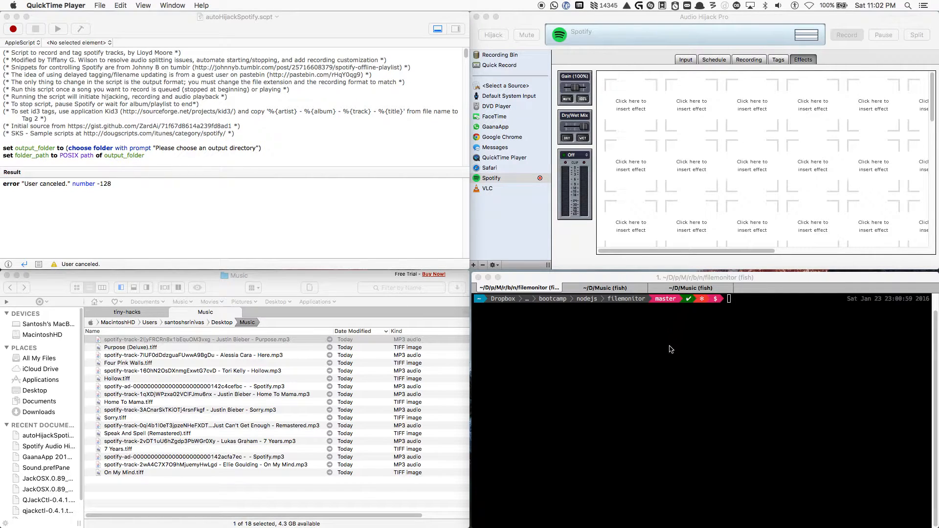
{"action": "mouse_move", "coordinate": [675, 366]}
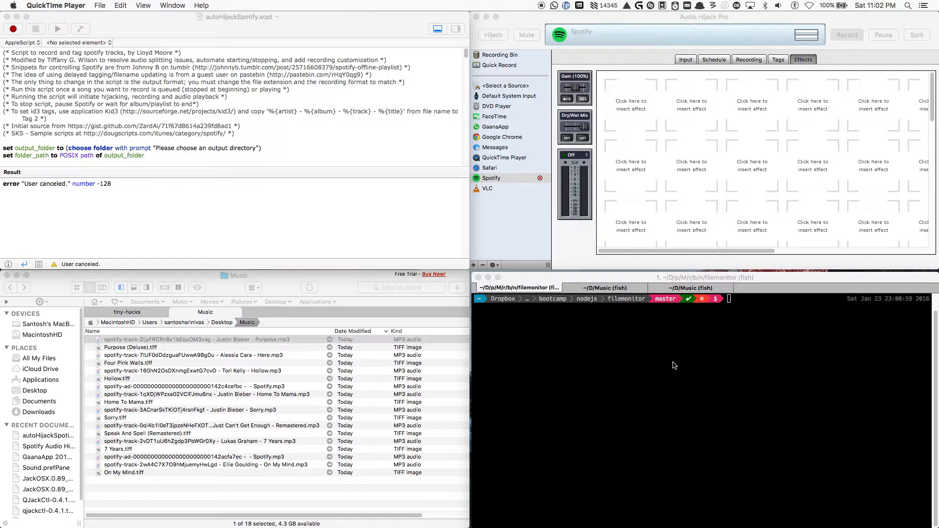
{"action": "mouse_move", "coordinate": [672, 366]}
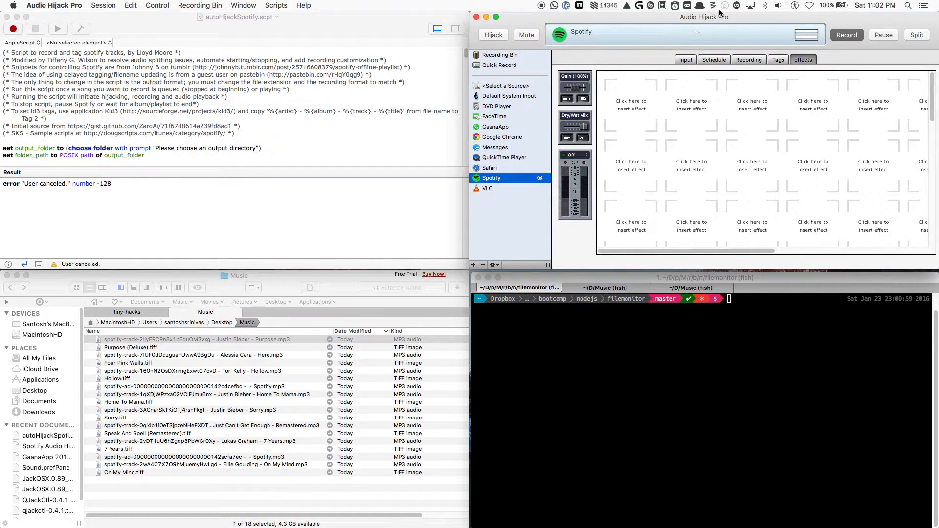
{"action": "mouse_move", "coordinate": [634, 51]}
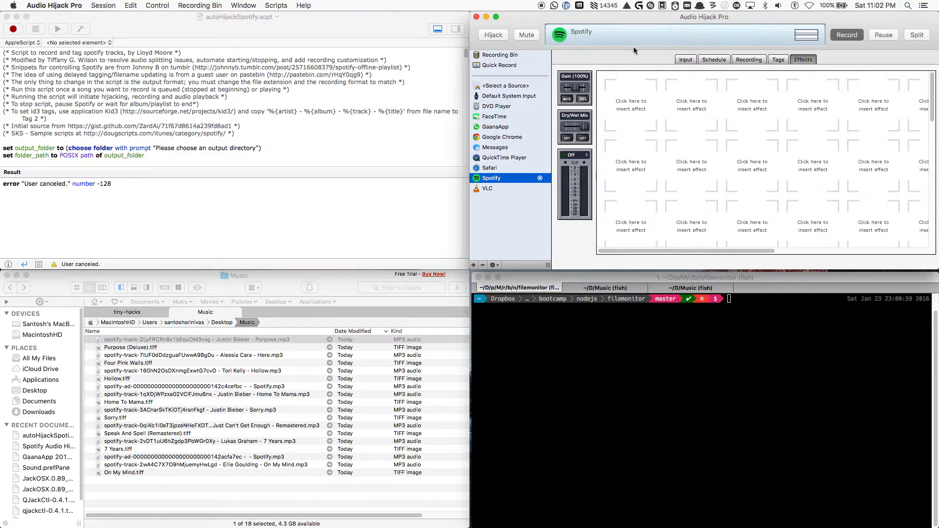
{"action": "mouse_move", "coordinate": [708, 35]}
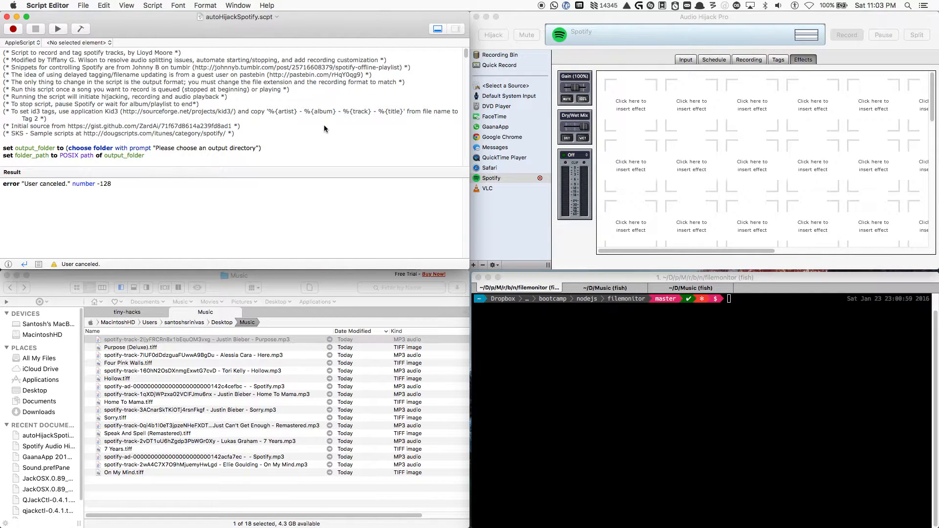
- Reveal the .mp3 file_extension and check/write/rename delay properties in autoHijackSpotify.scpt
{"action": "scroll", "scroll_direction": "down", "scroll_amount": 3}
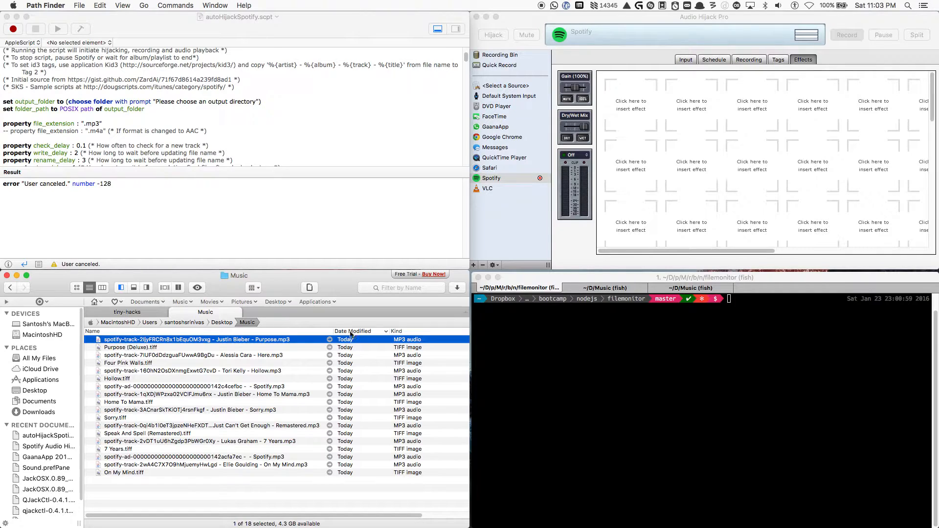
{"action": "mouse_move", "coordinate": [252, 323]}
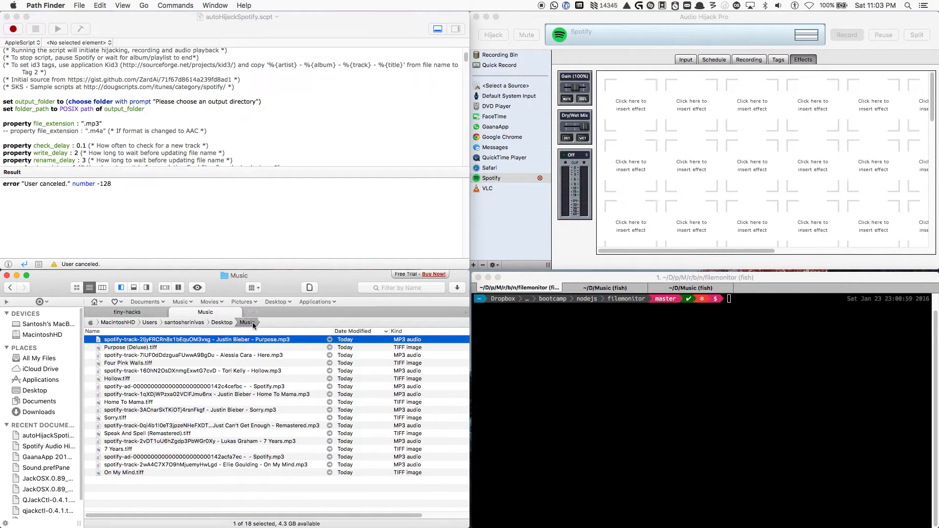
- Run fileGazer.js and gaze on /Users/santoshsrinivas/Desktop/Music with extension mp3
{"action": "left_click", "coordinate": [706, 321]}
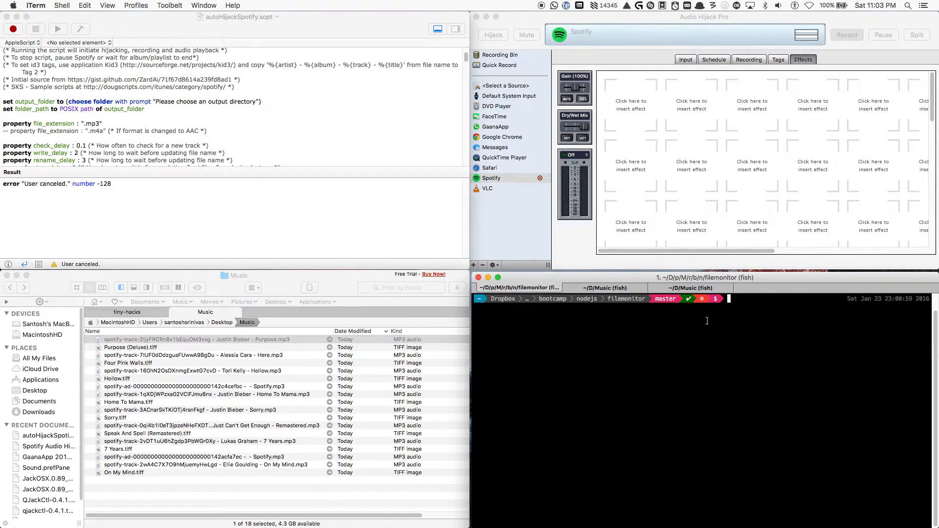
{"action": "type", "text": "node fileGazer.js"}
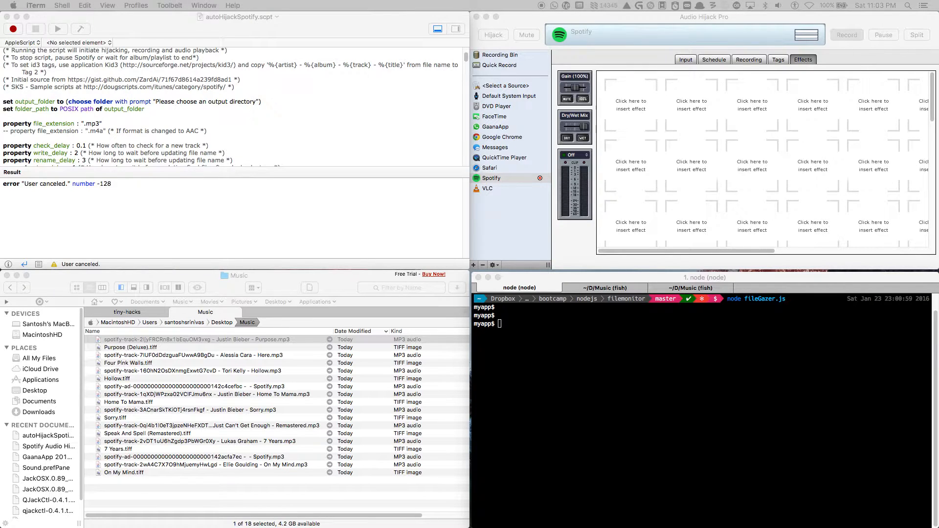
{"action": "type", "text": "gaze --dir \"/Users/santoshsrinivas/Desktop/Music\" --ext \"mp3\""}
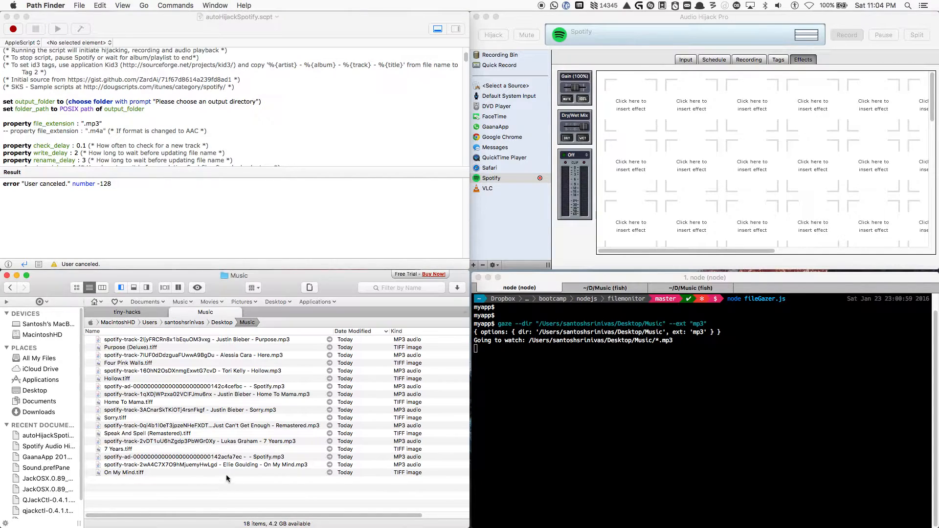
- Delete and restore the Ellie Goulding On My Mind MP3 in the Music folder
{"action": "left_click", "coordinate": [201, 465]}
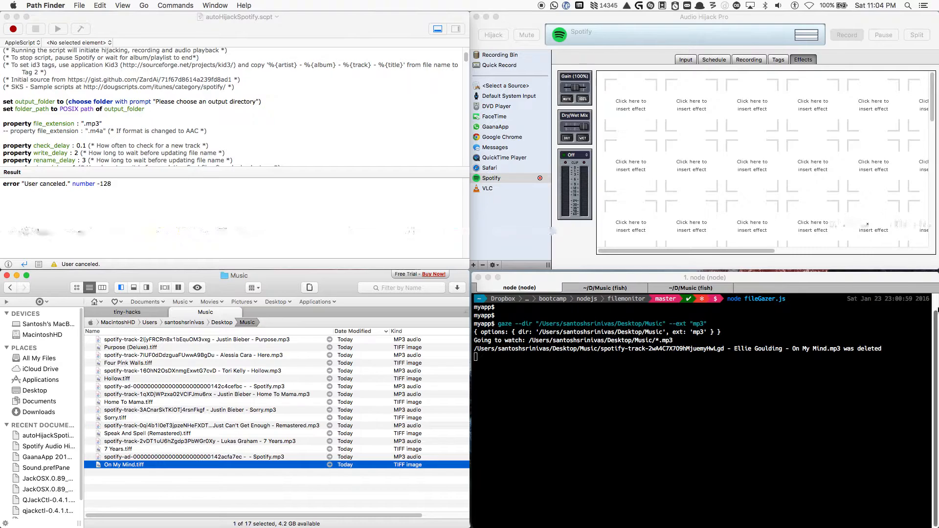
{"action": "mouse_move", "coordinate": [362, 501]}
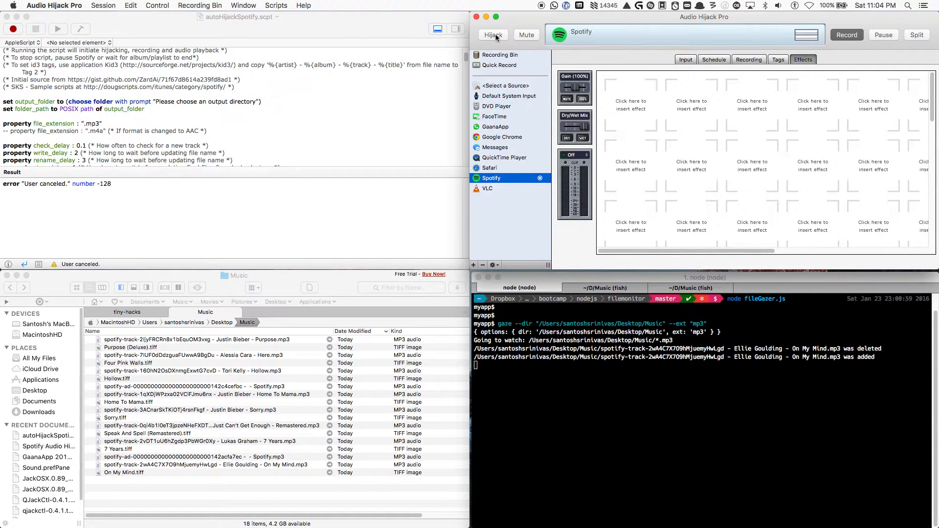
- Hijack the Spotify session so its audio records as MP3 into ~/Desktop/Music
{"action": "left_click", "coordinate": [749, 58]}
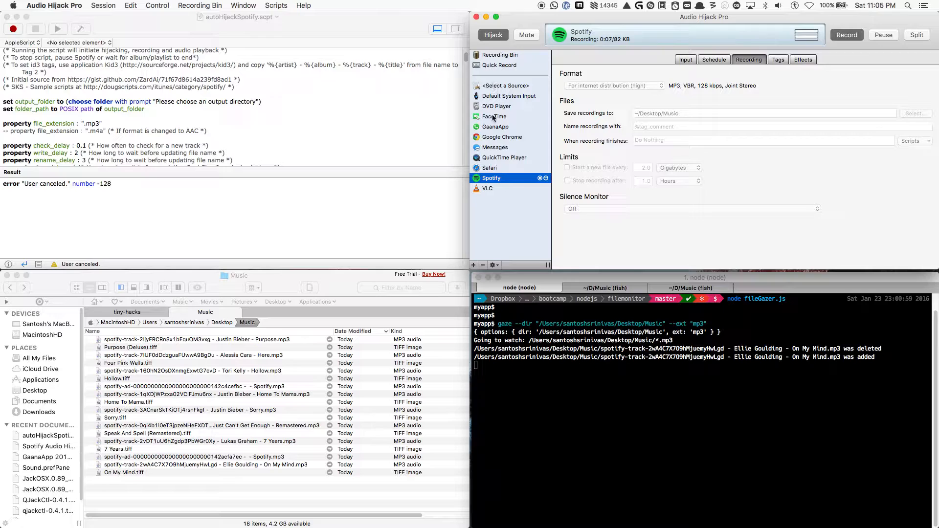
{"action": "mouse_move", "coordinate": [470, 412]}
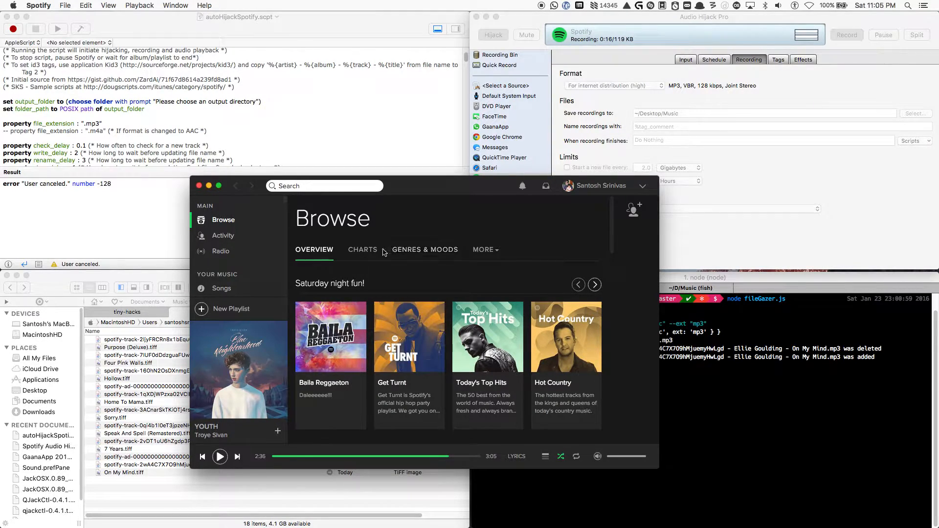
- Play Chasing Shadows by Santigold from the Global Viral 50 chart
{"action": "left_click", "coordinate": [362, 249]}
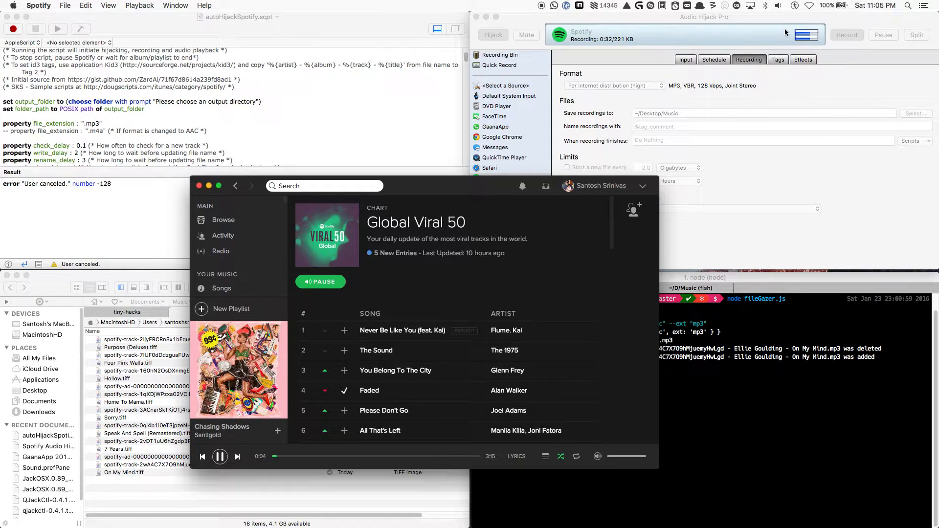
{"action": "mouse_move", "coordinate": [381, 360]}
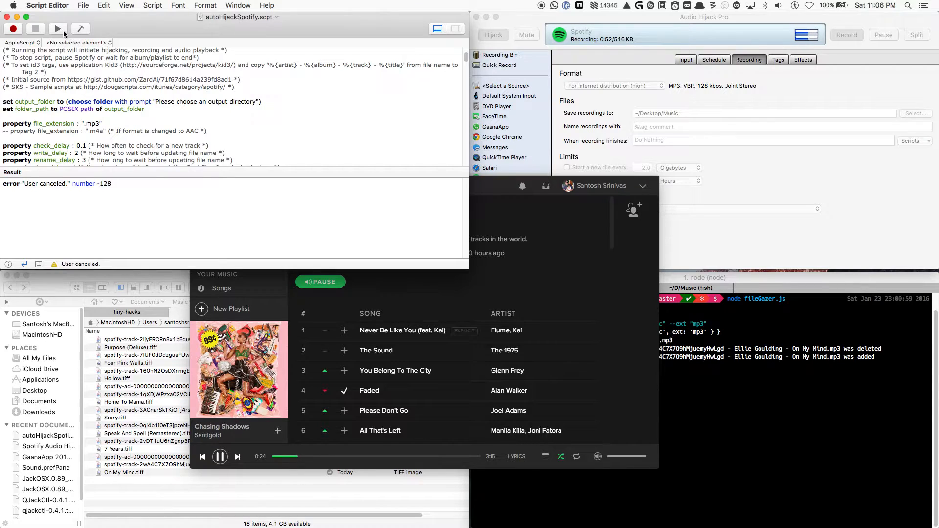
{"action": "mouse_move", "coordinate": [59, 29]}
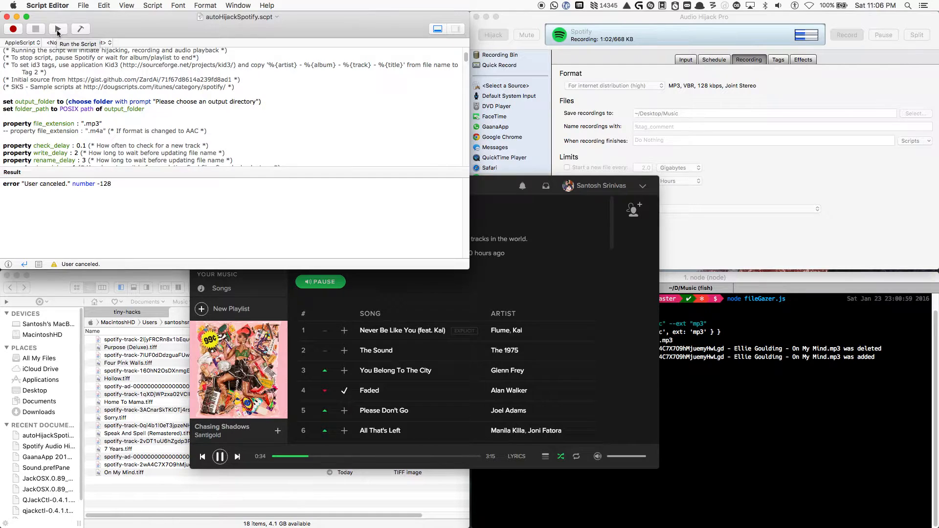
- Execute autoHijackSpotify.scpt to hijack and record Spotify's audio
{"action": "left_click", "coordinate": [57, 29]}
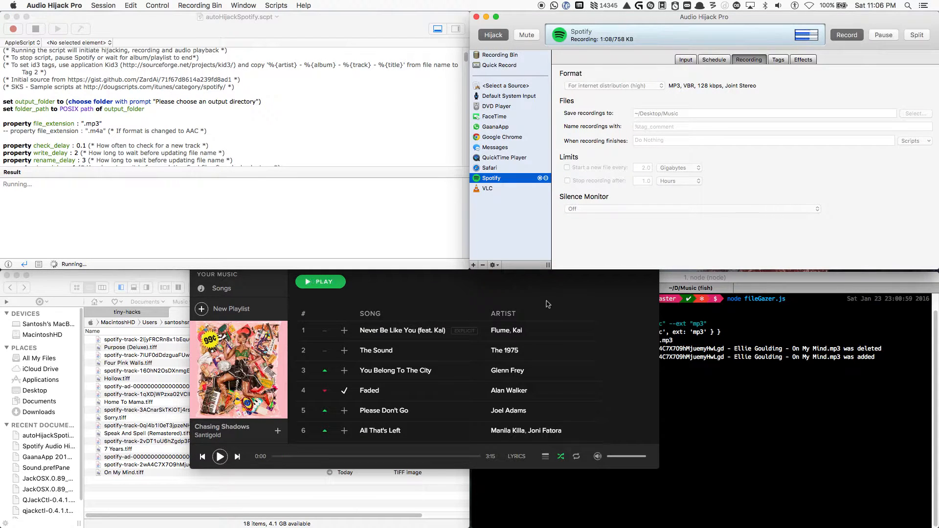
- Return to Path Finder's Music folder while the Spotify MP3 recording continues
{"action": "left_click", "coordinate": [321, 282]}
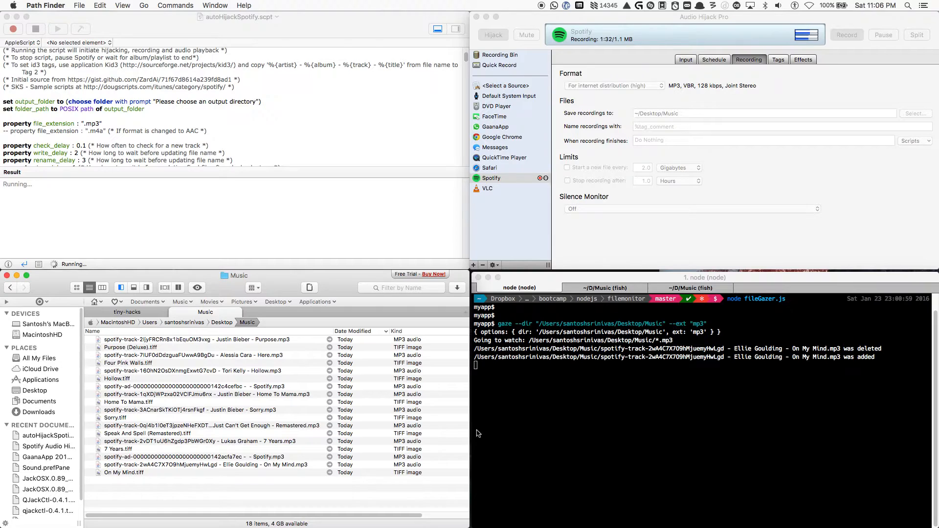
{"action": "mouse_move", "coordinate": [557, 424]}
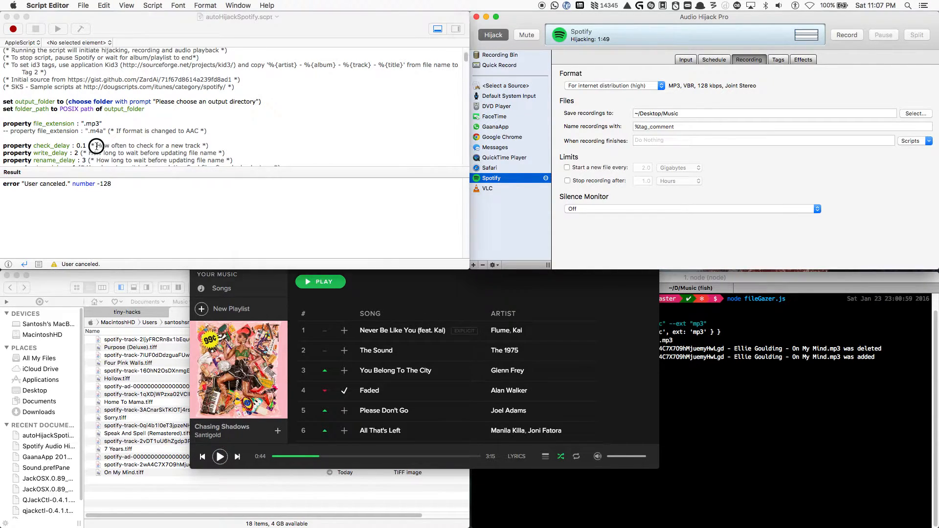
- Re-execute autoHijackSpotify.scpt to start a fresh 1.mp3 recording in Music
{"action": "left_click", "coordinate": [56, 33]}
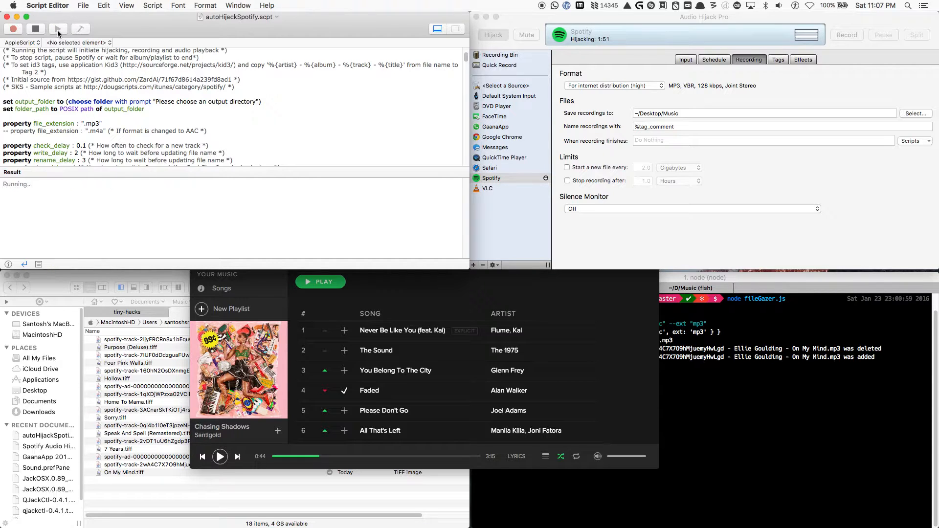
{"action": "left_click", "coordinate": [57, 31]}
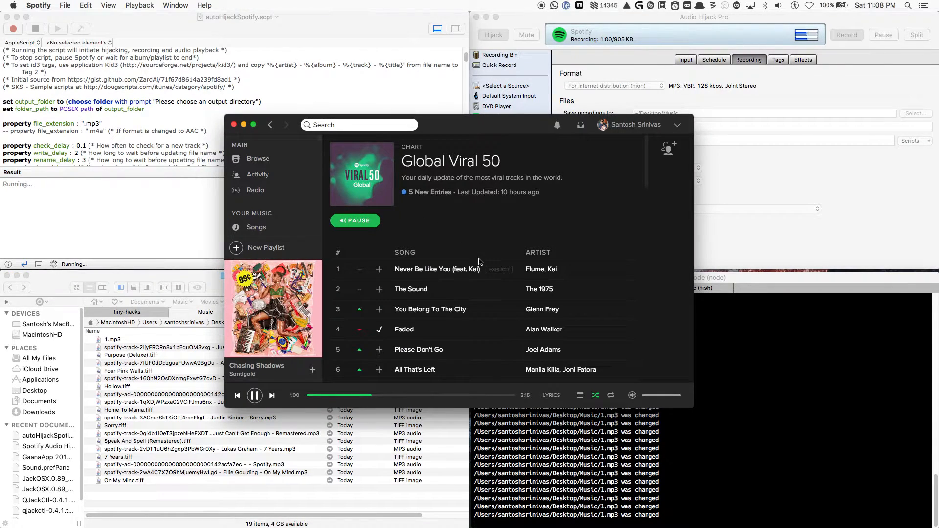
{"action": "scroll", "scroll_direction": "down", "scroll_amount": 3}
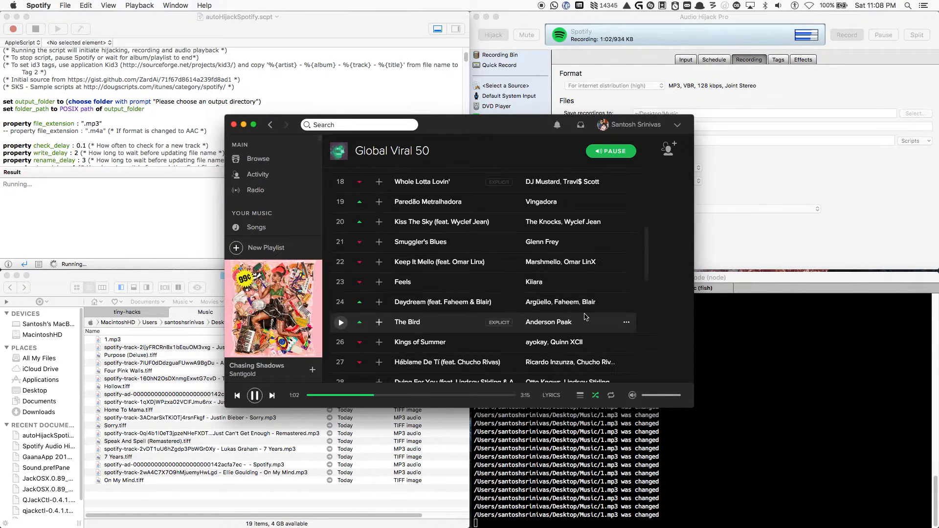
{"action": "scroll", "scroll_direction": "down", "scroll_amount": 3}
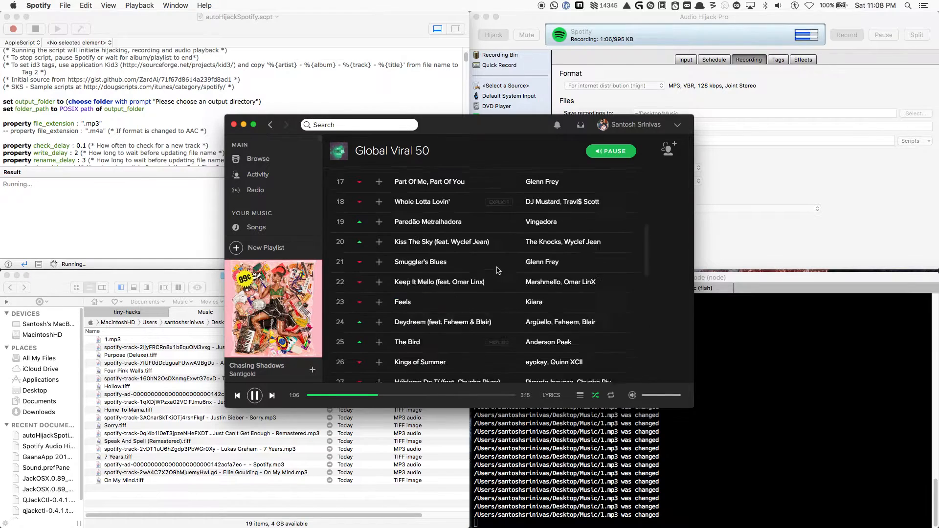
{"action": "scroll", "scroll_direction": "down", "scroll_amount": 3}
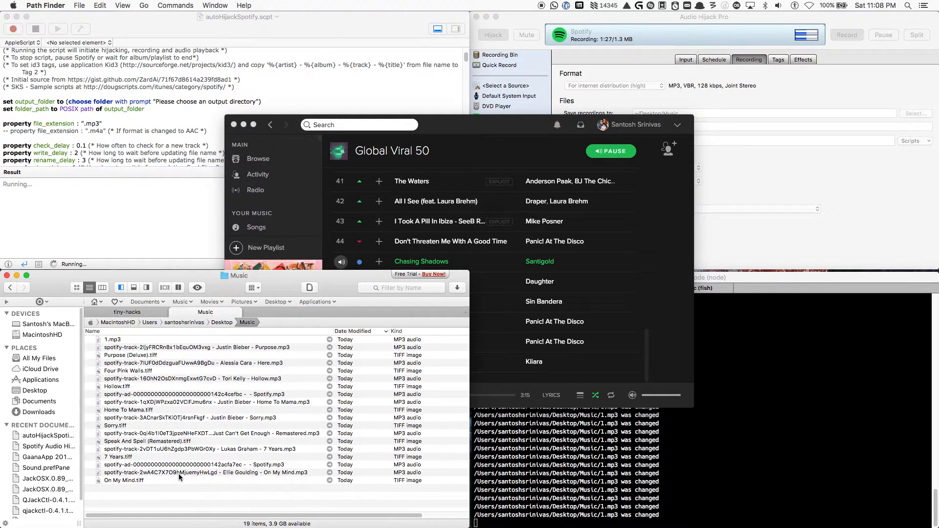
{"action": "mouse_move", "coordinate": [223, 476]}
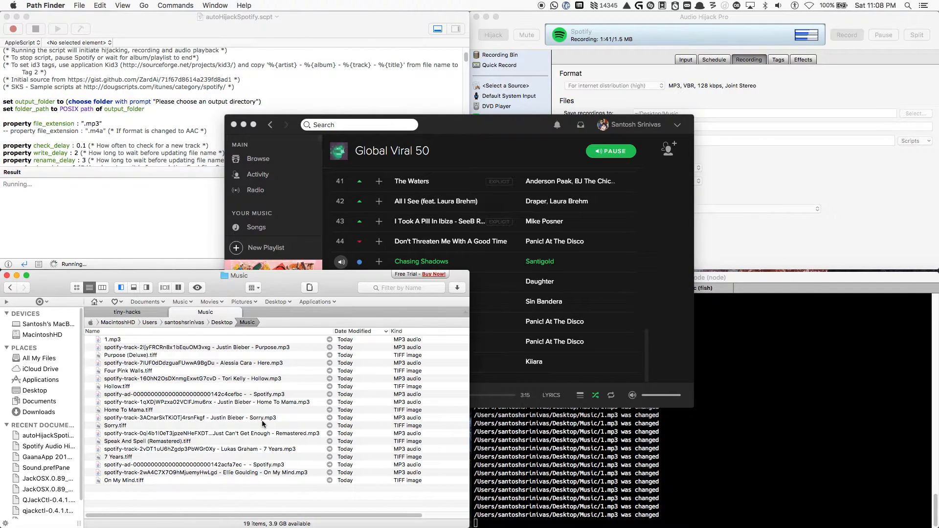
{"action": "mouse_move", "coordinate": [267, 430]}
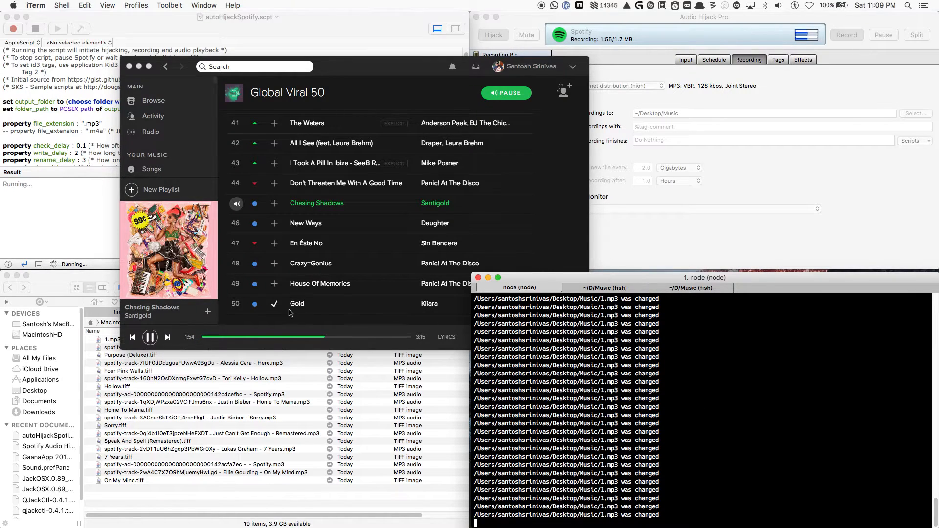
{"action": "mouse_move", "coordinate": [618, 397]}
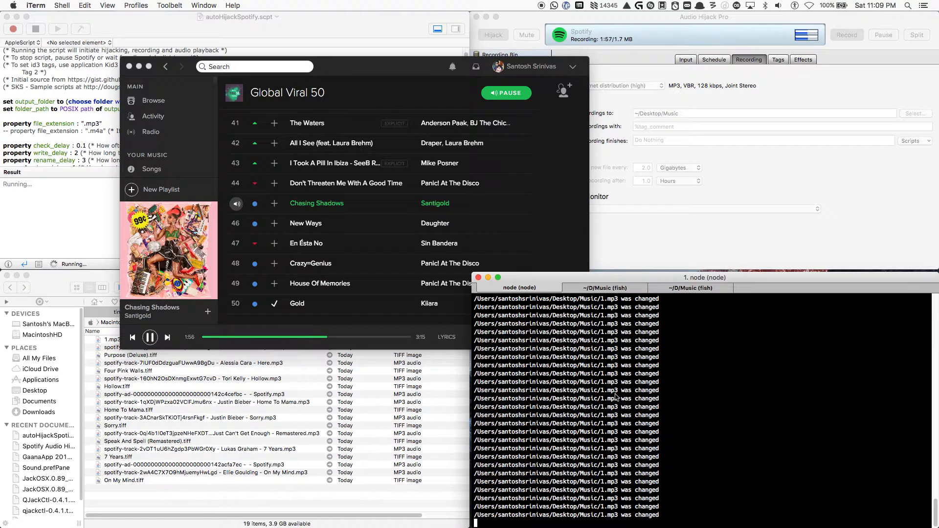